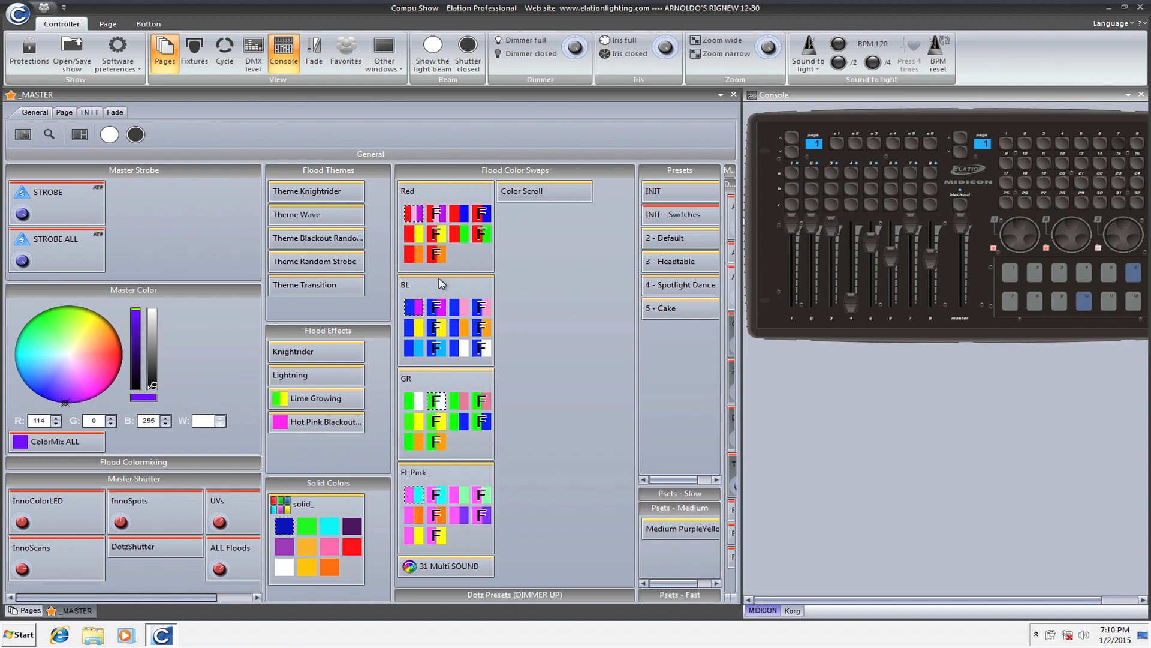
pyautogui.moveTo(432, 271)
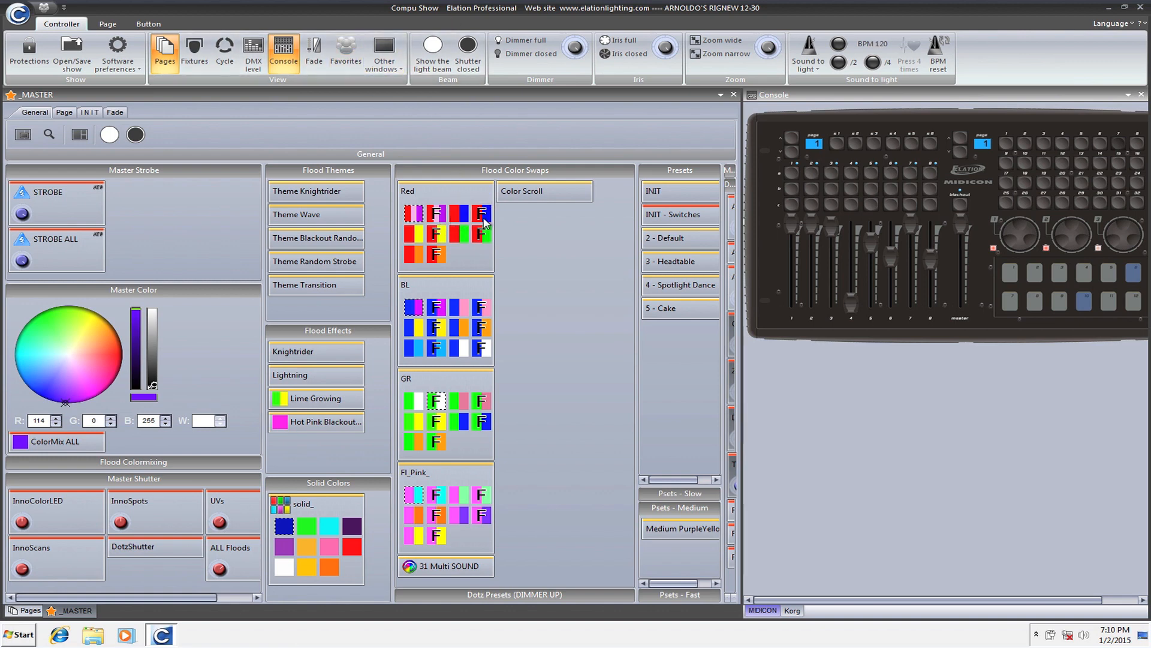
pyautogui.moveTo(484, 220)
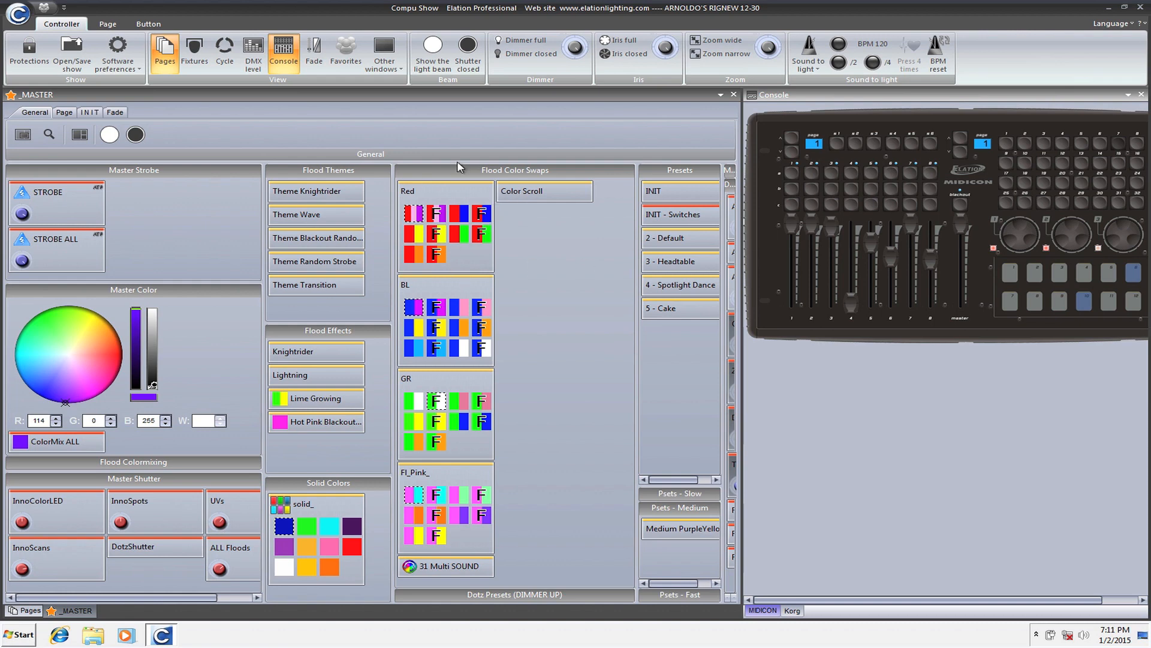
pyautogui.moveTo(1040, 165)
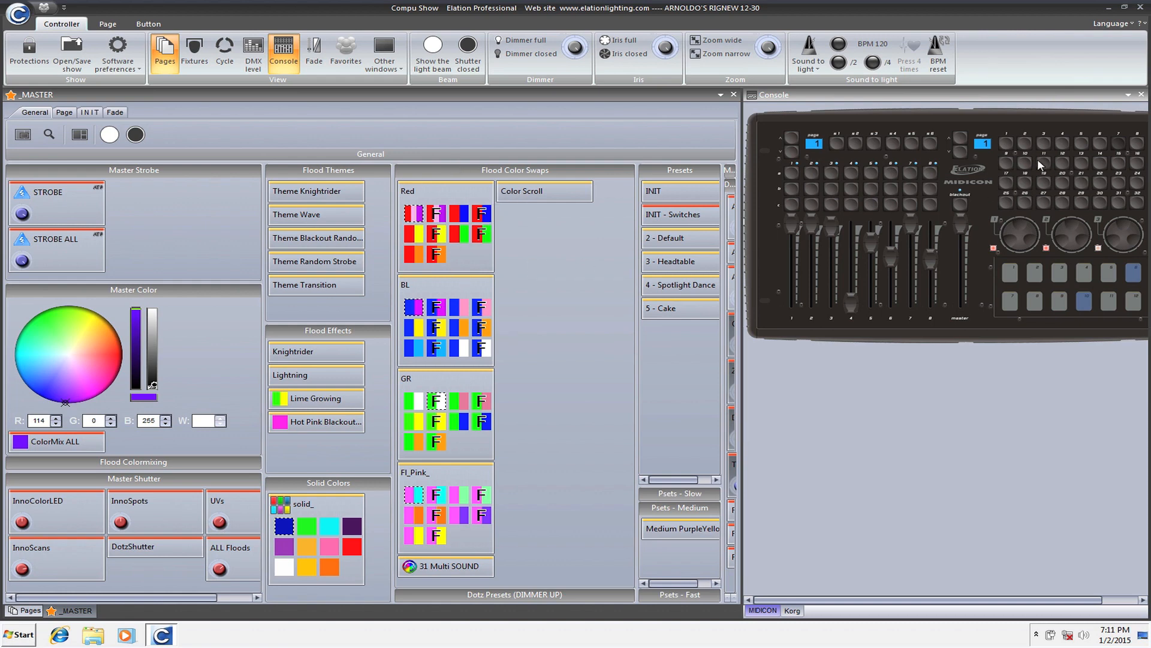
pyautogui.moveTo(1006, 154)
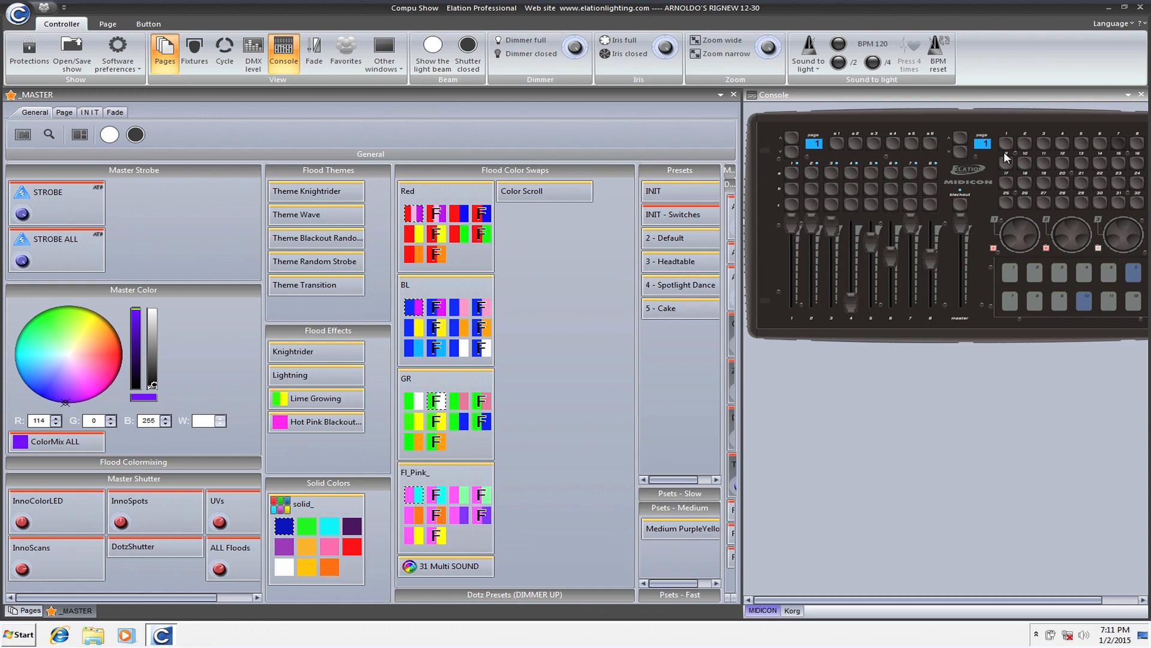
pyautogui.moveTo(1105, 144)
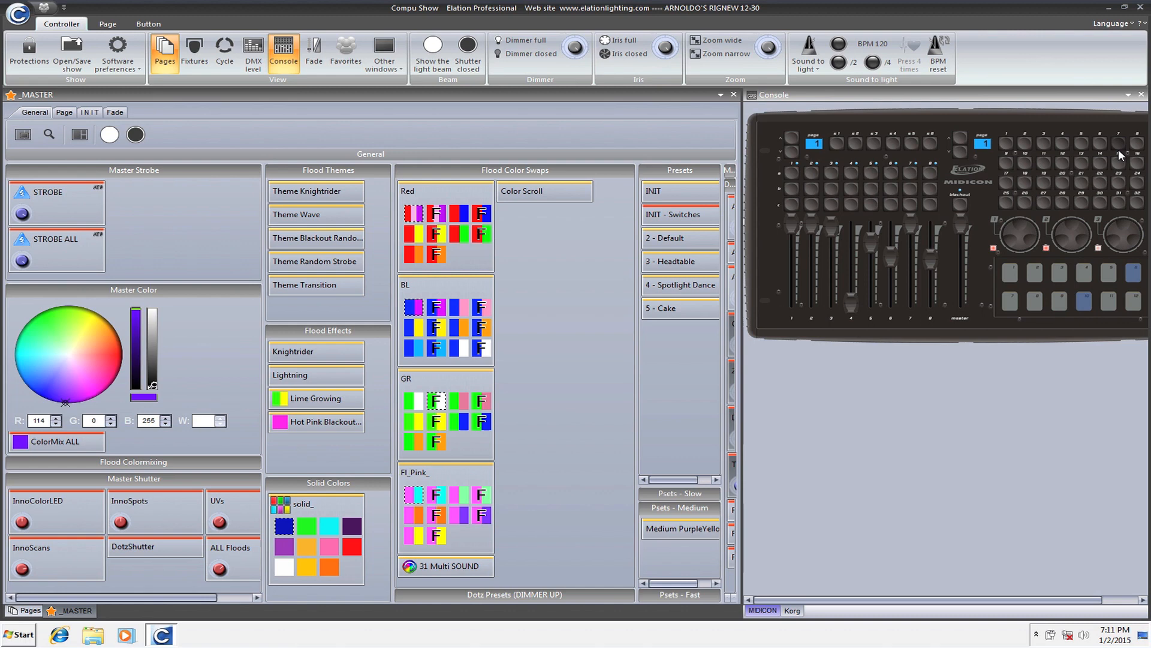
pyautogui.moveTo(580, 196)
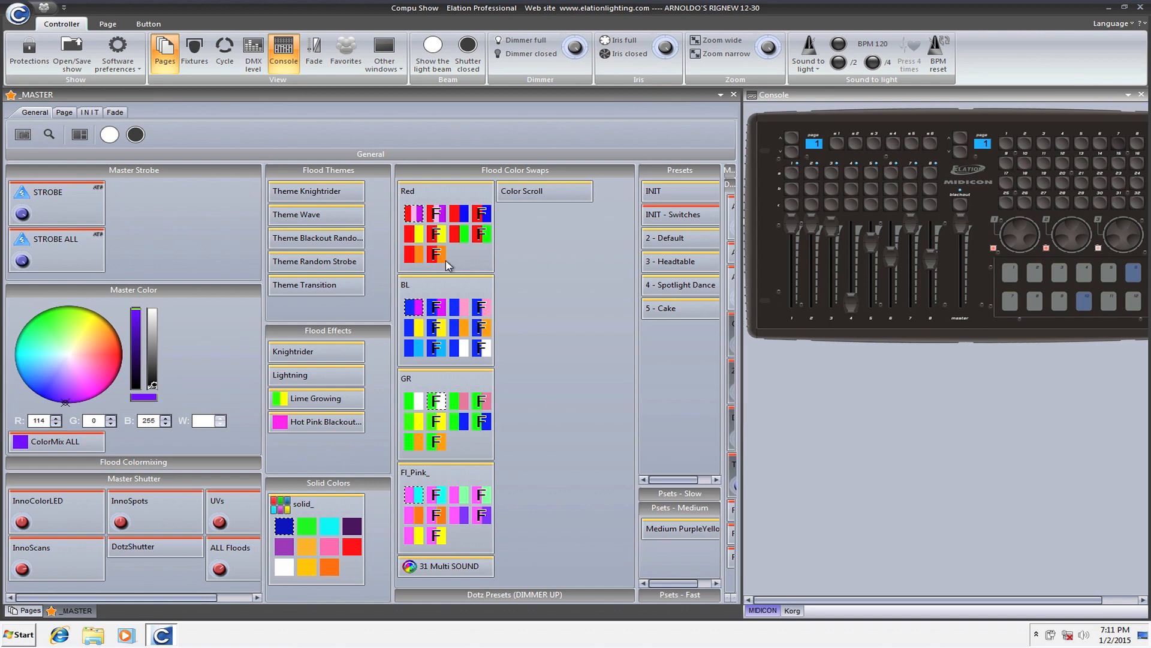
pyautogui.moveTo(500, 287)
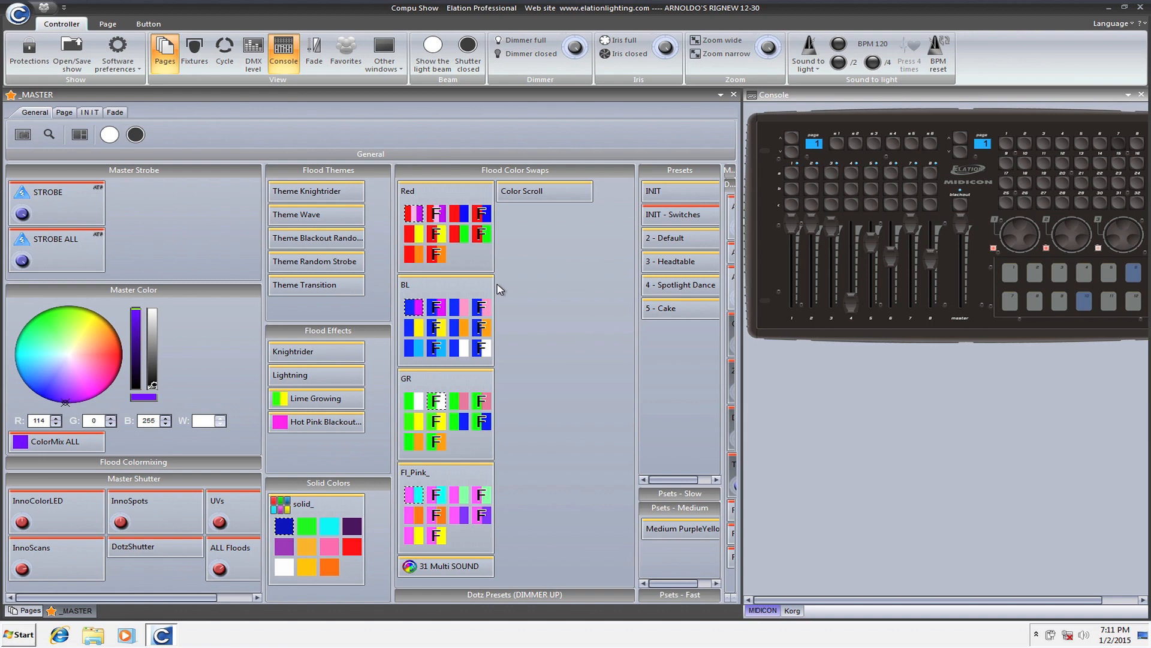
pyautogui.moveTo(1086, 193)
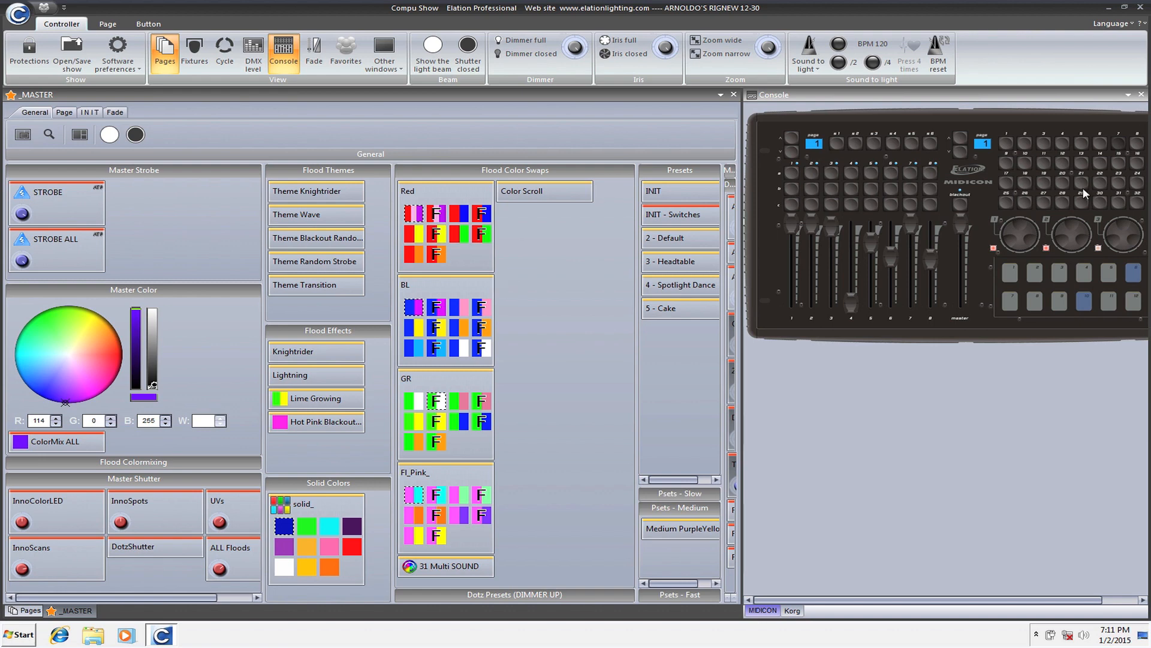
pyautogui.moveTo(977, 161)
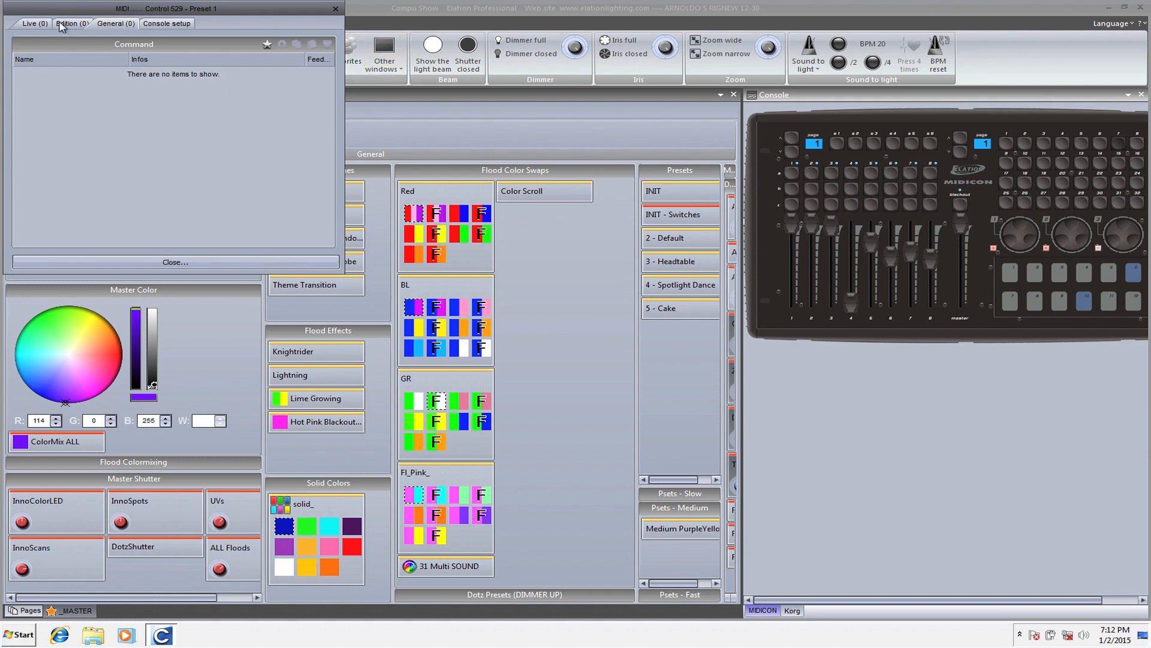
# Assign control 529 a virtual selector command for Solid1Fade2 (ID=4) at state 1, Trigger level.
pyautogui.click(31, 23)
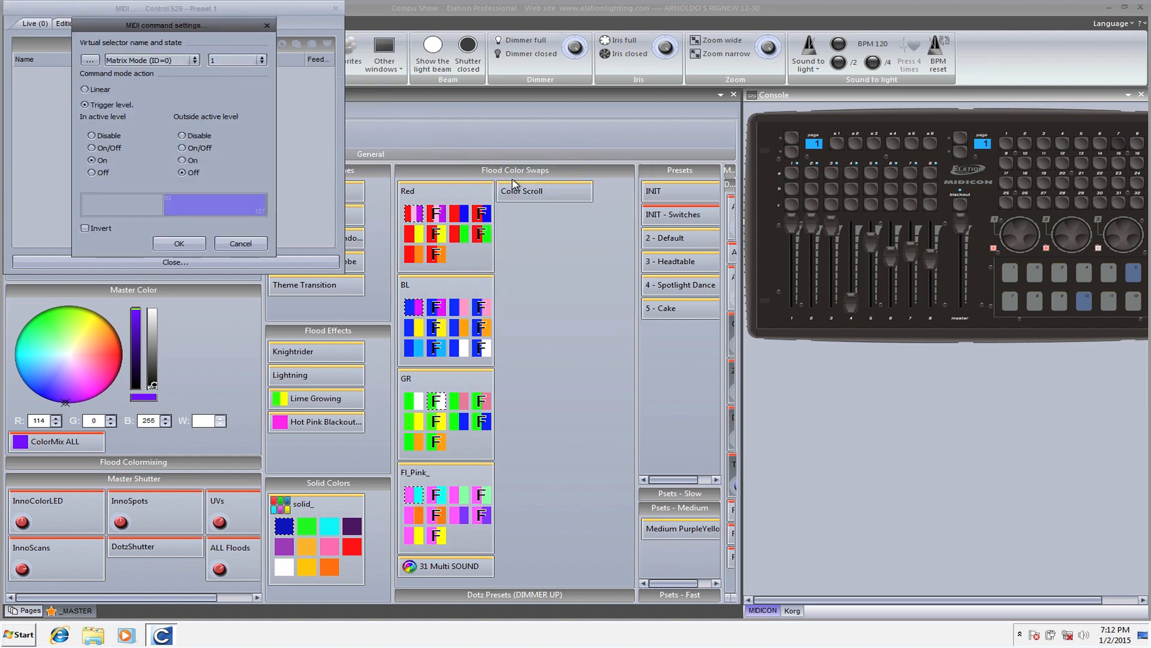
pyautogui.click(89, 59)
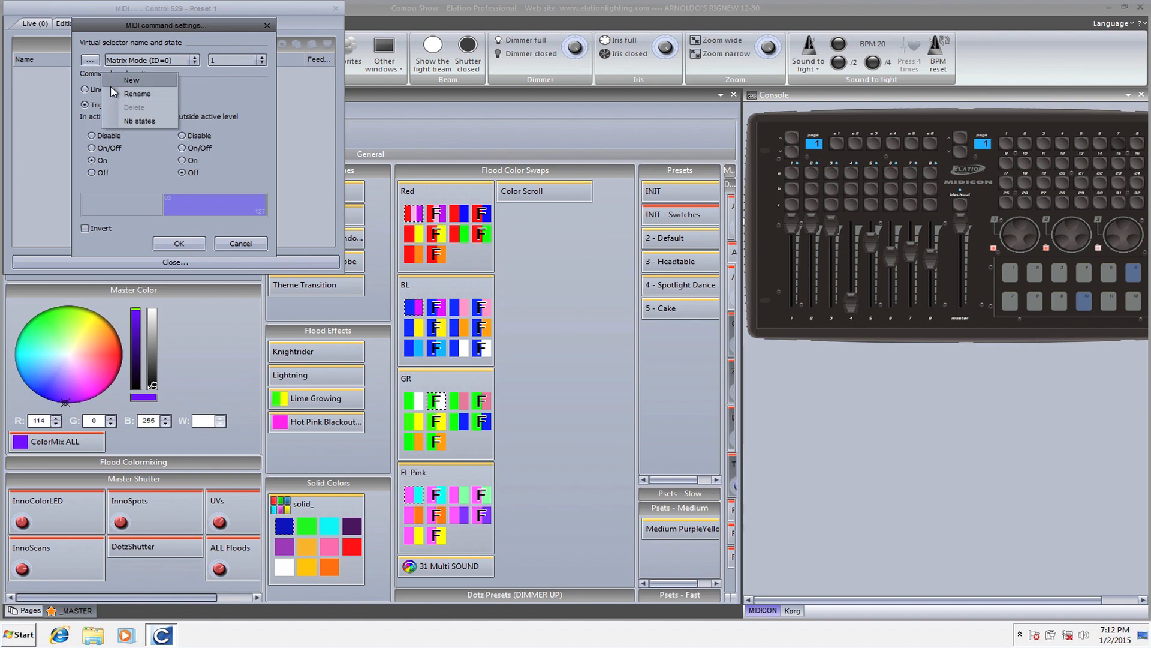
pyautogui.click(147, 59)
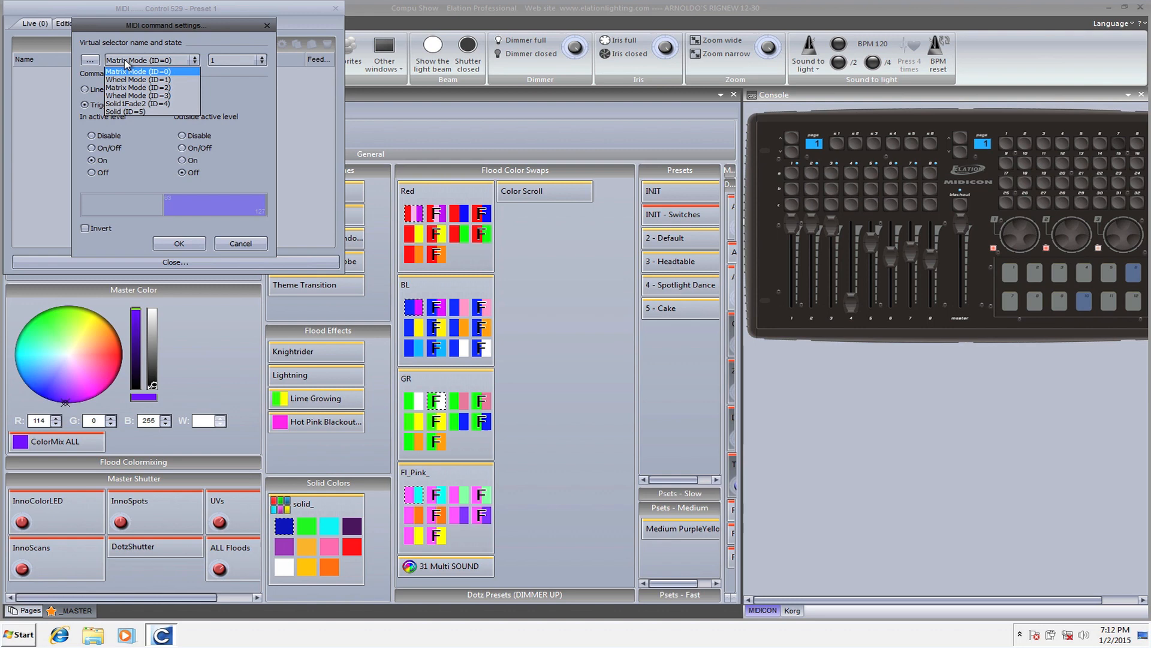
pyautogui.click(138, 103)
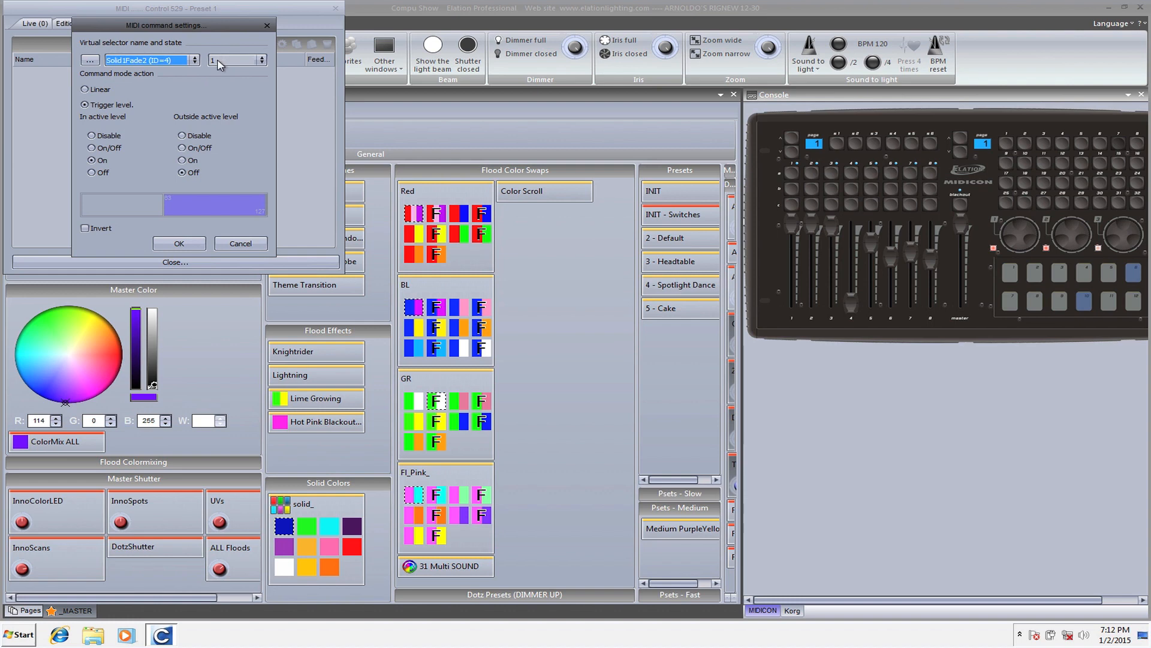
pyautogui.click(261, 60)
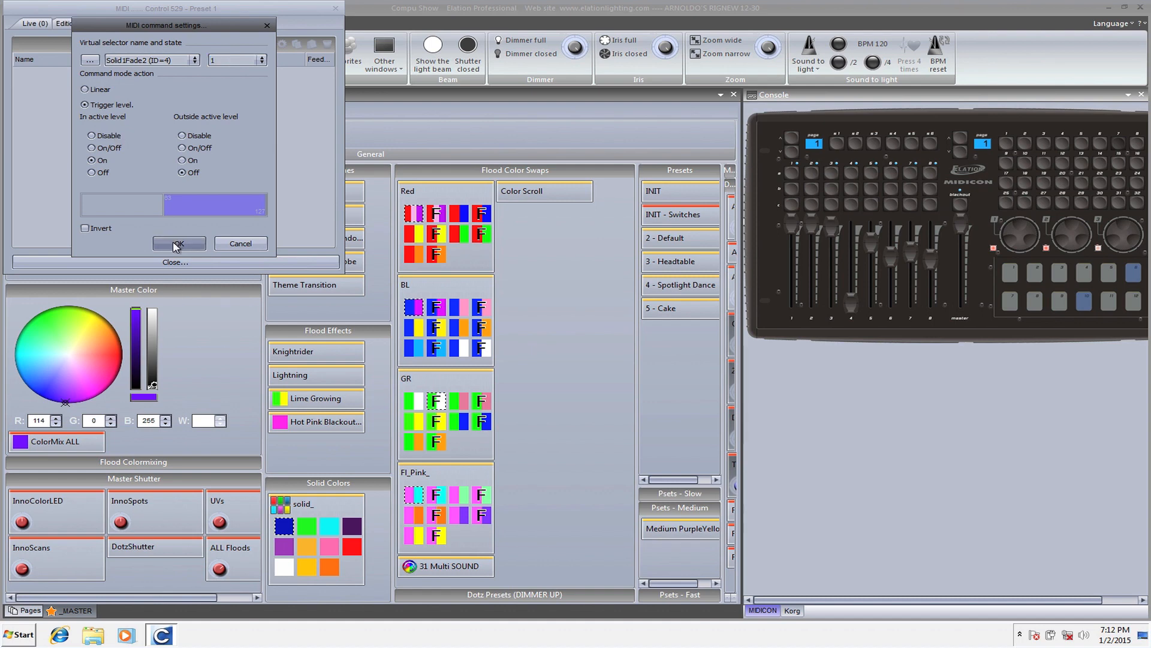
pyautogui.click(178, 244)
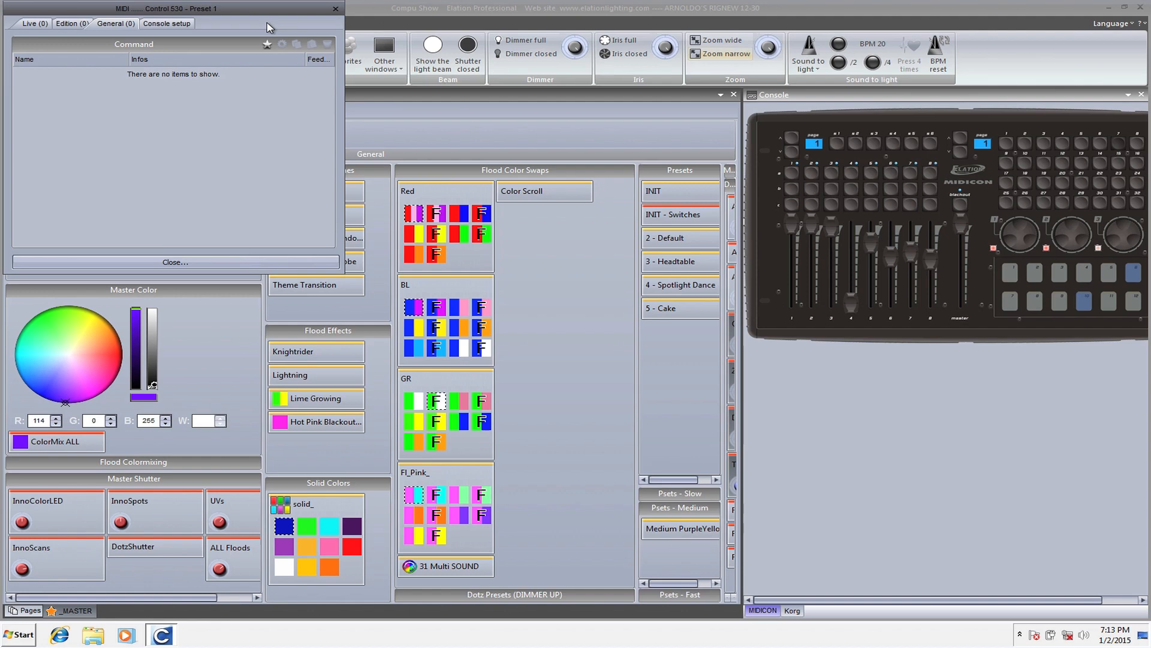
# Give control 530 a Solid1Fade2 virtual selector trigger command and adjust its state in the settings.
pyautogui.click(266, 44)
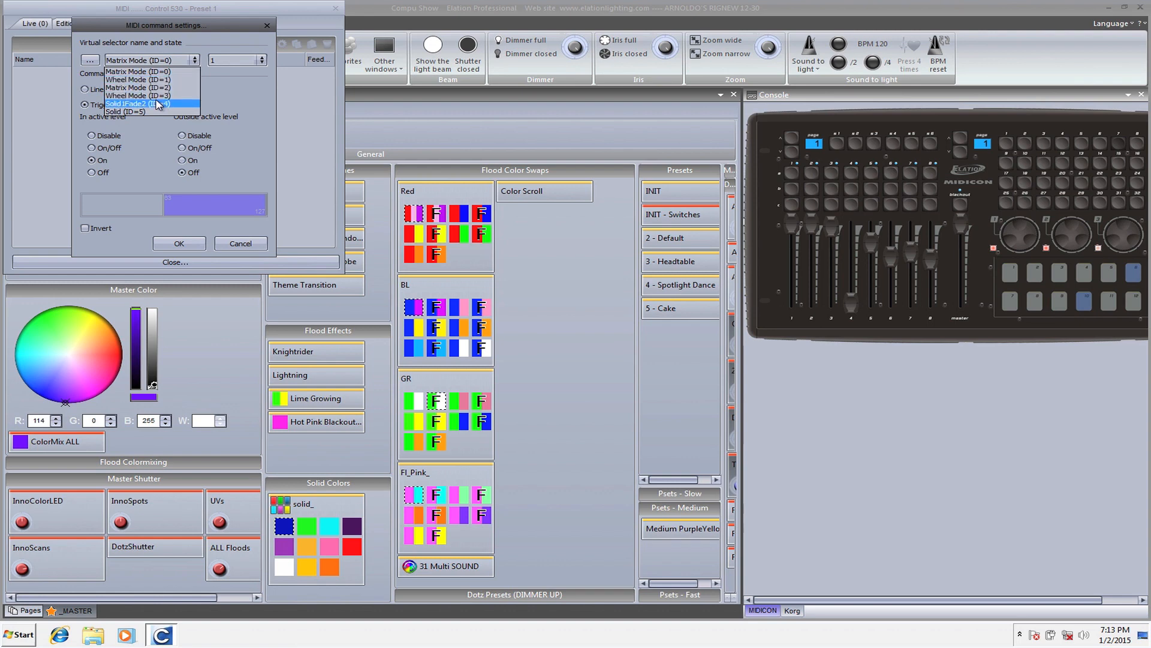
pyautogui.click(137, 104)
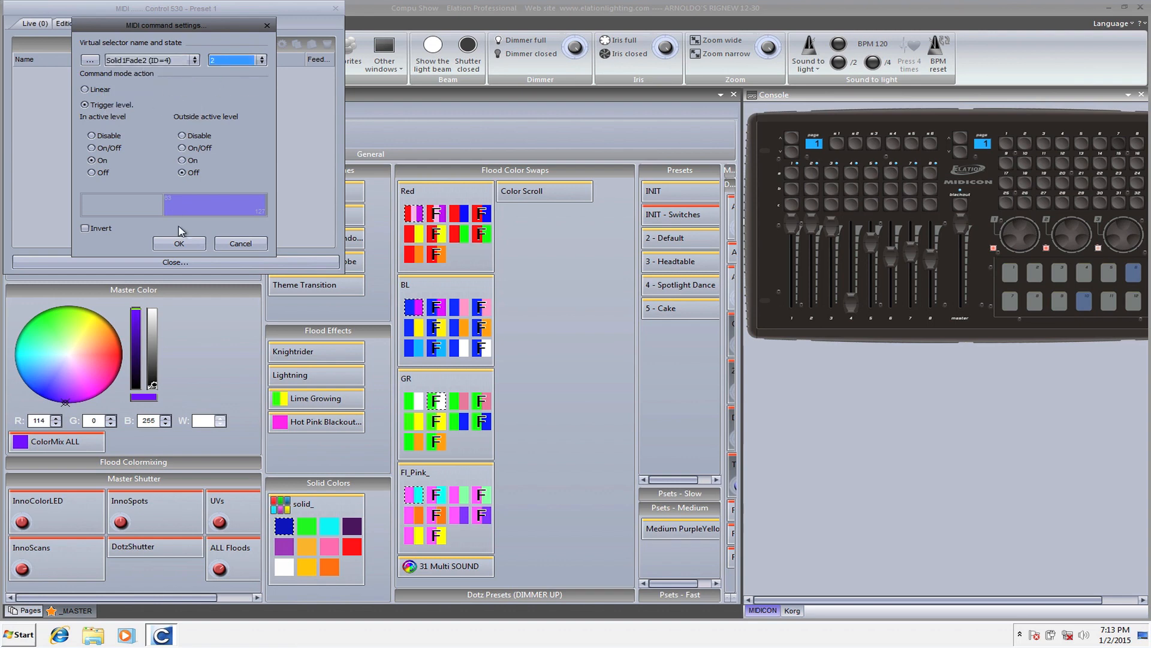
pyautogui.click(179, 243)
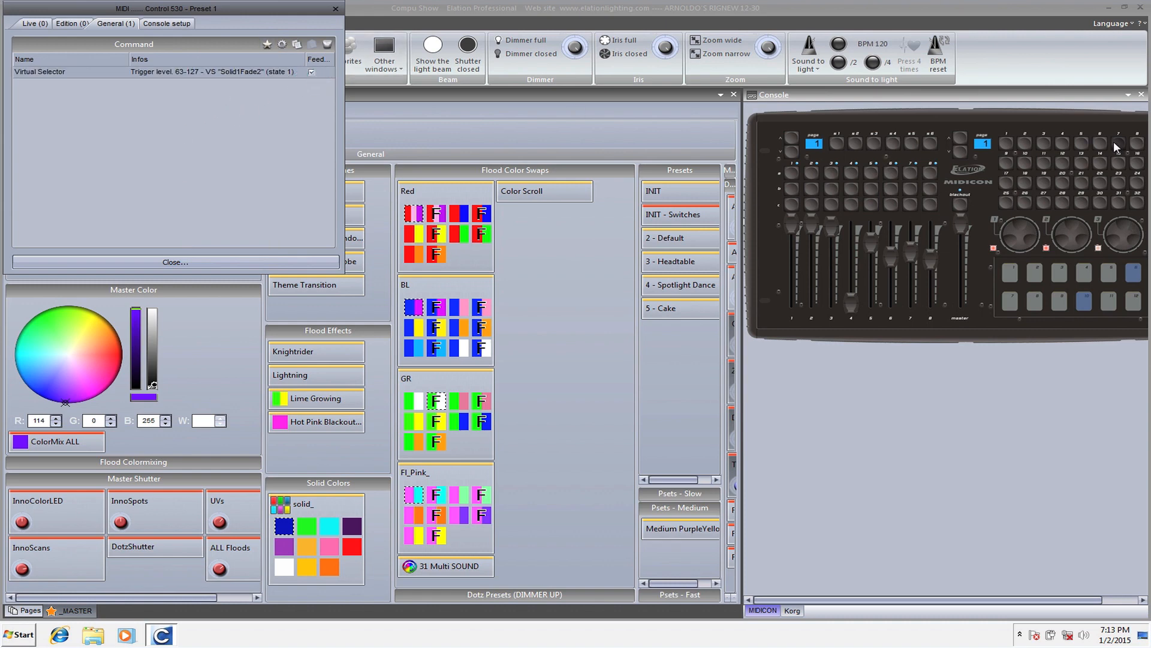
pyautogui.click(311, 72)
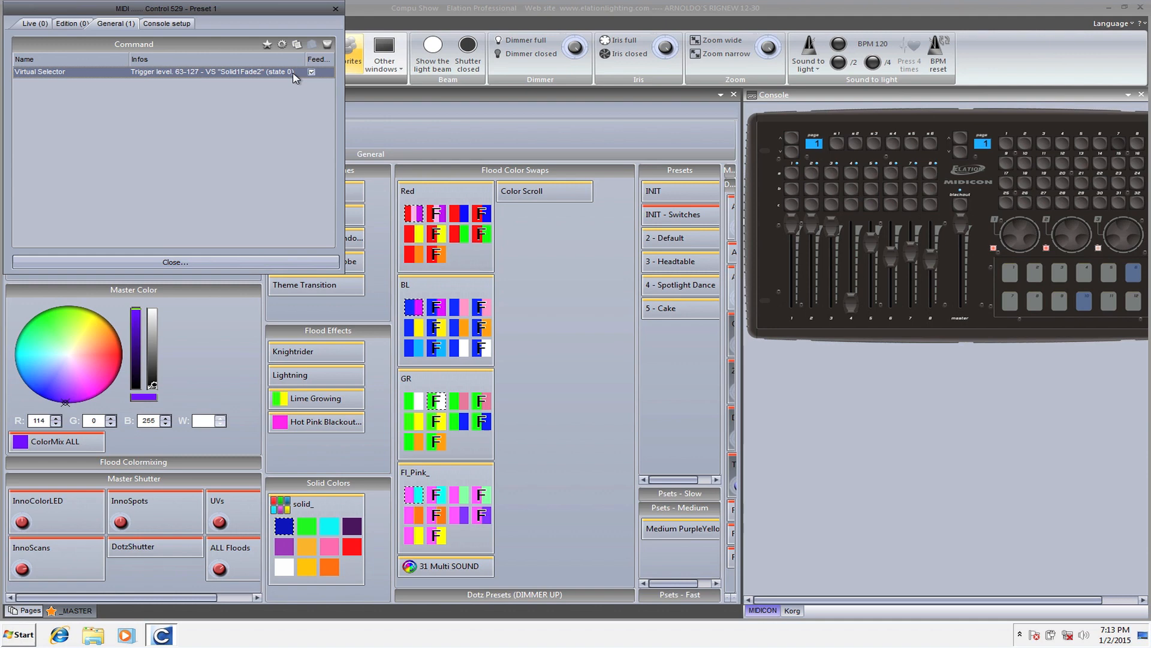
pyautogui.doubleClick(184, 72)
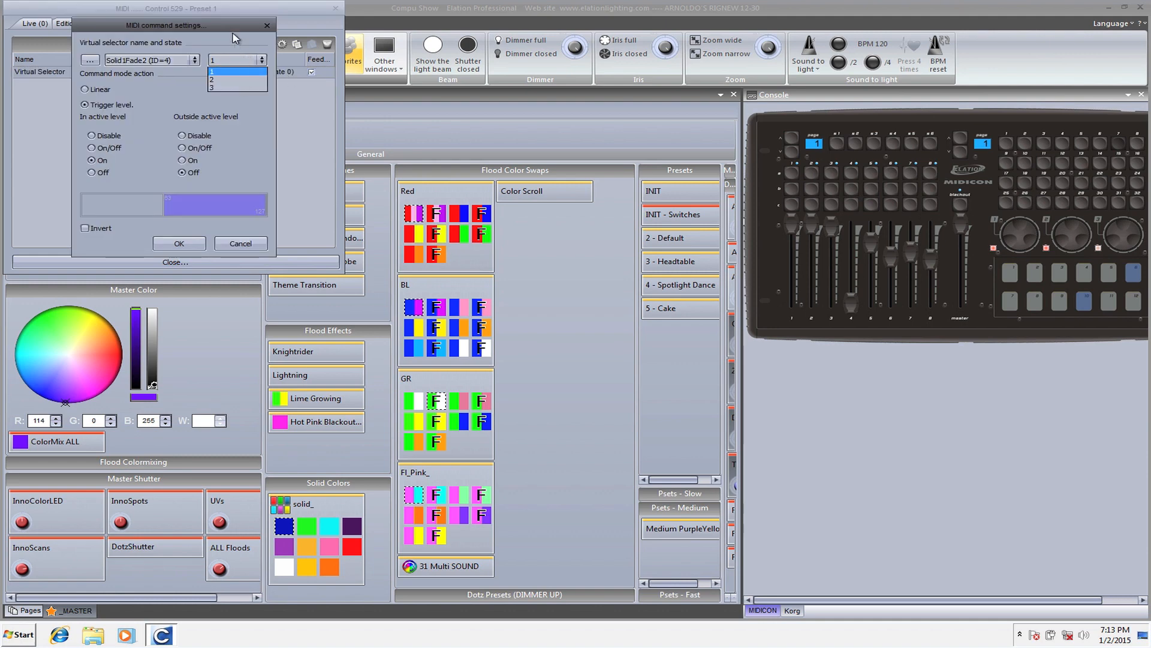
pyautogui.click(179, 243)
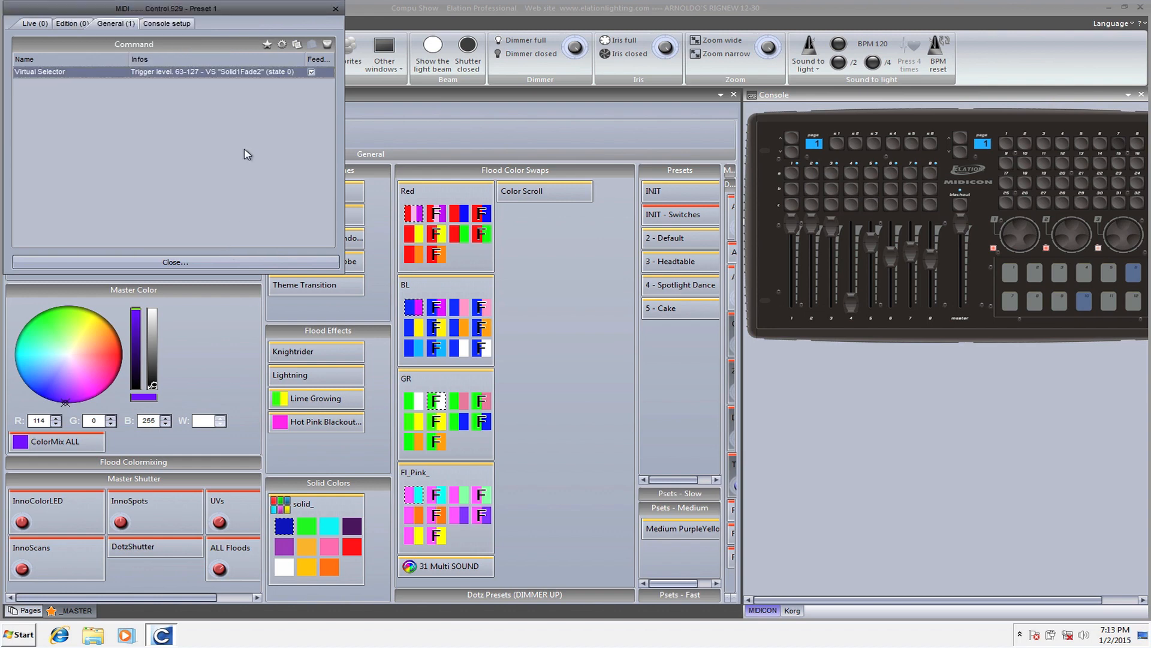
pyautogui.moveTo(1116, 155)
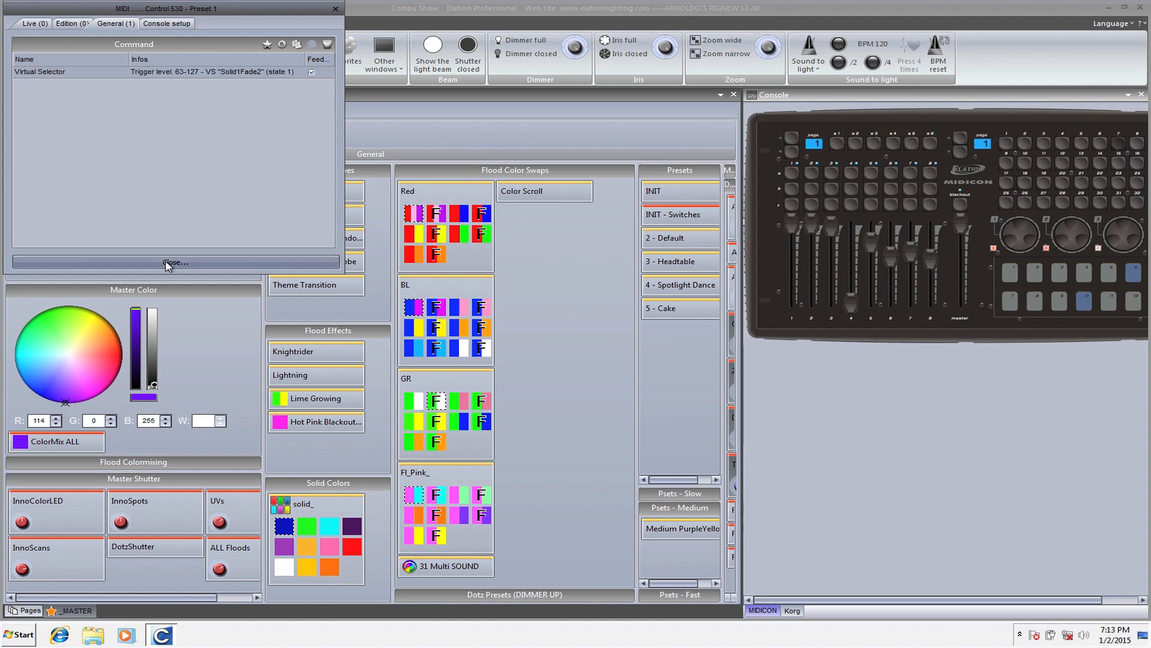
# Link control 532 to button activation of Red 03 and Red 04 on the _MASTER page.
pyautogui.click(174, 262)
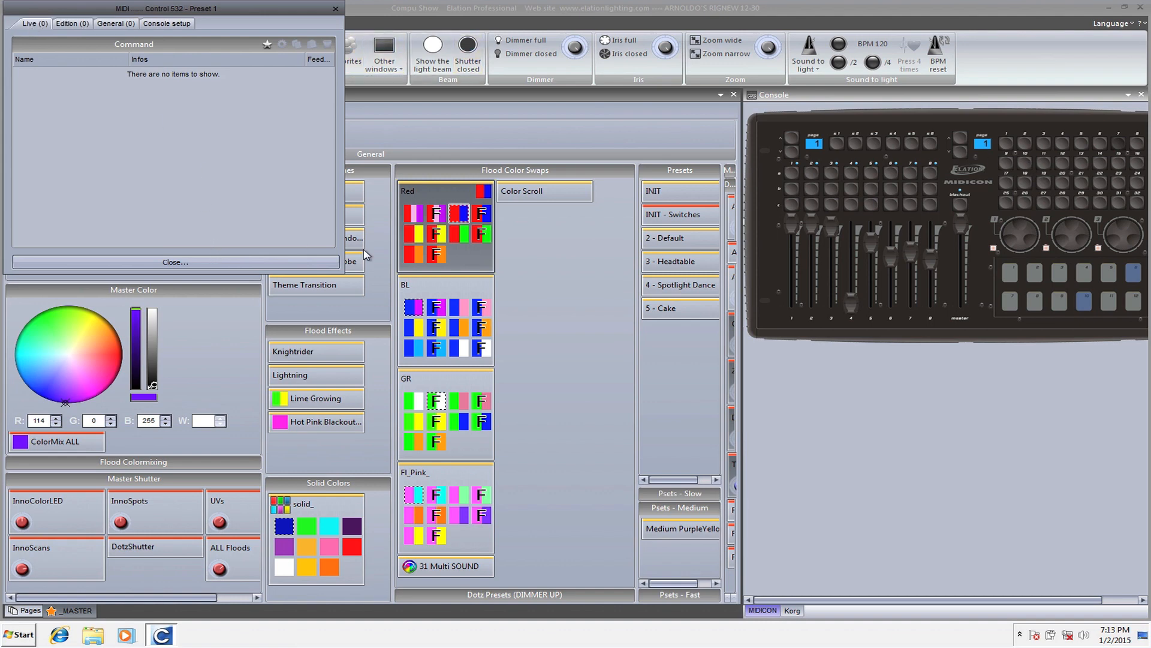
pyautogui.rightClick(458, 212)
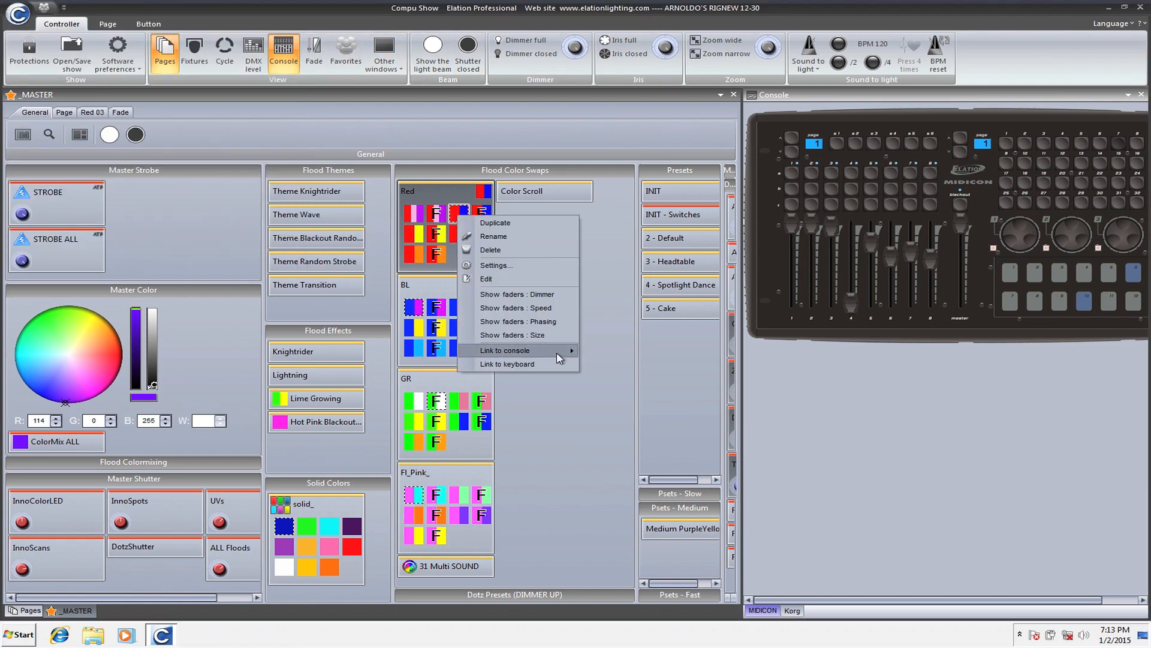
pyautogui.click(506, 350)
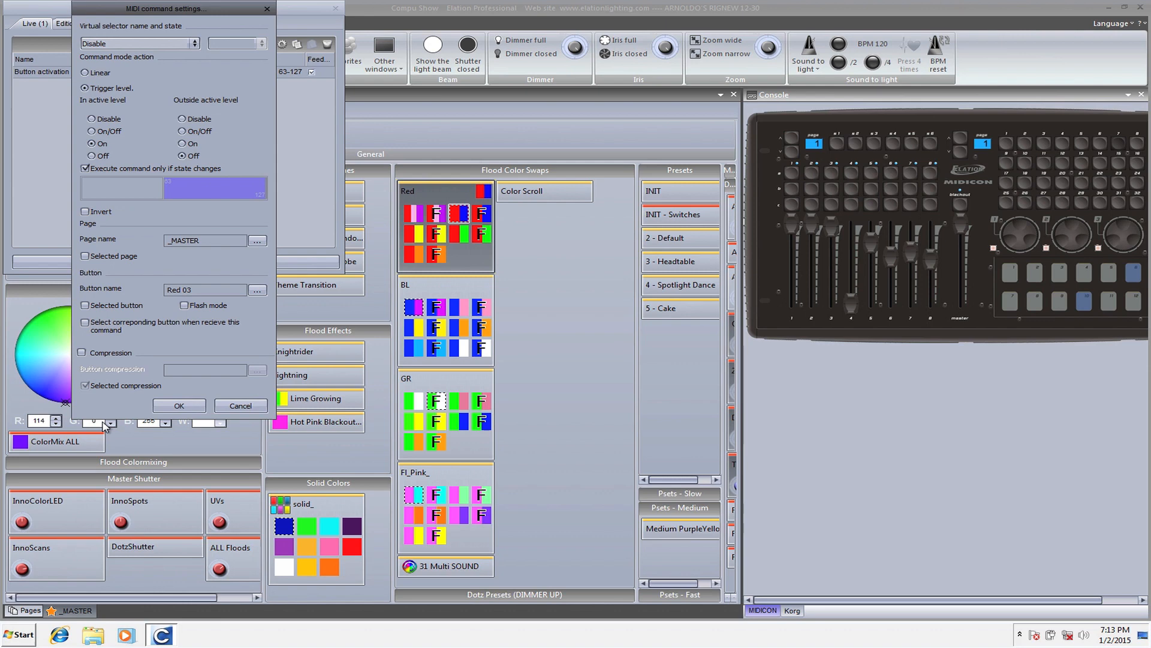
pyautogui.click(179, 405)
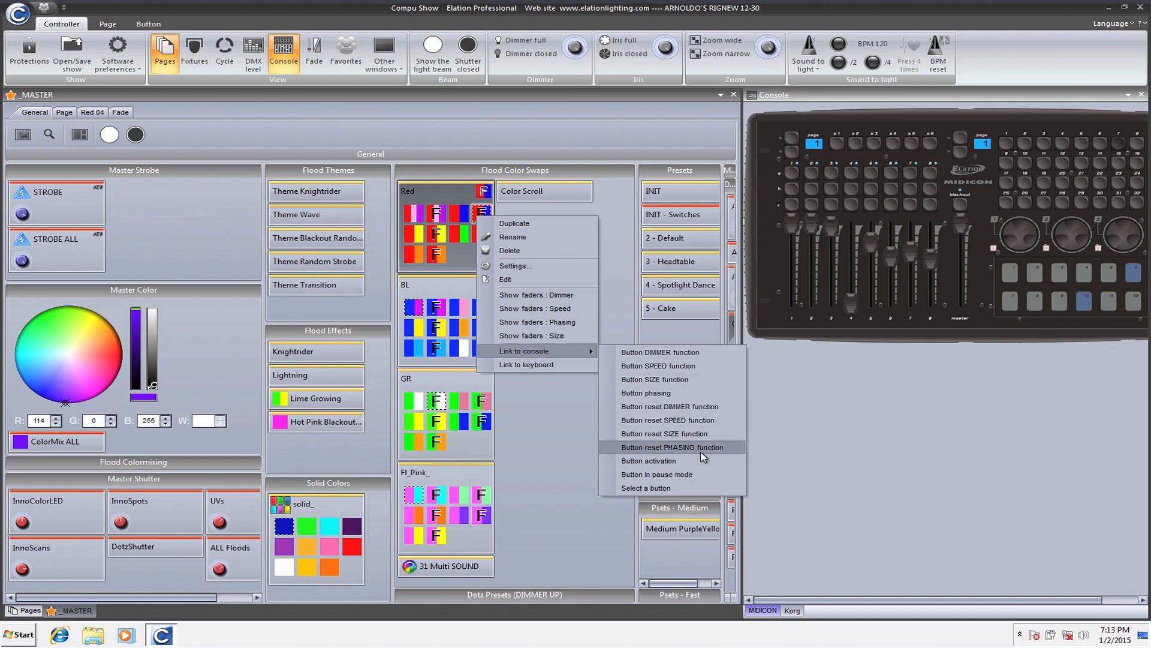
pyautogui.click(670, 446)
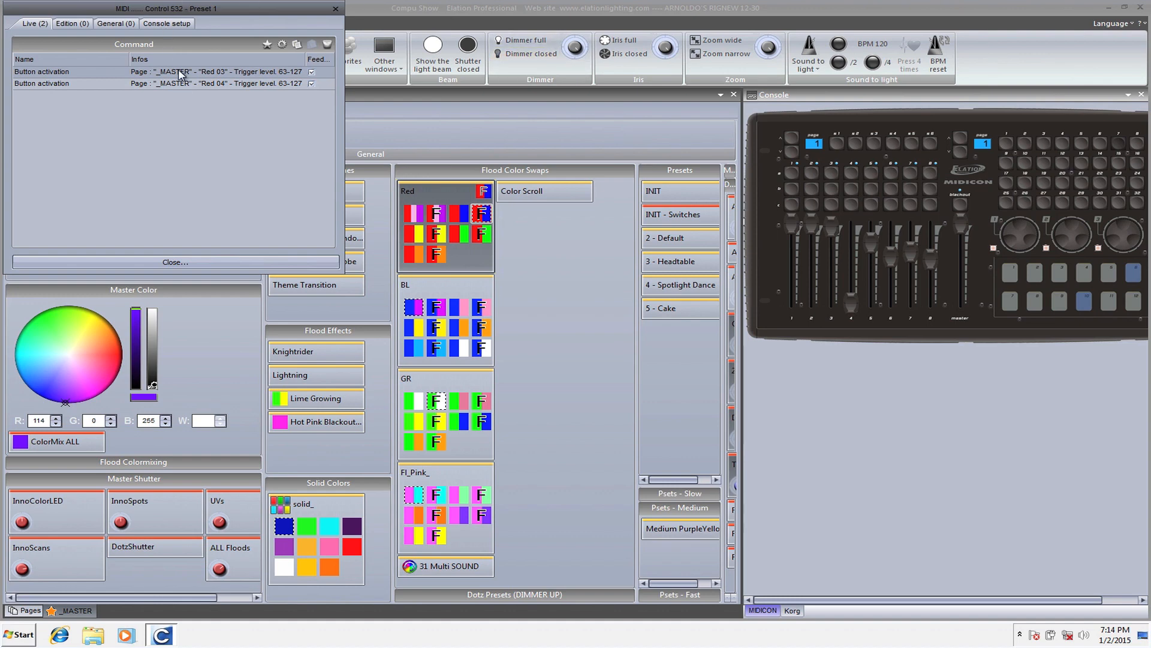
pyautogui.moveTo(204, 82)
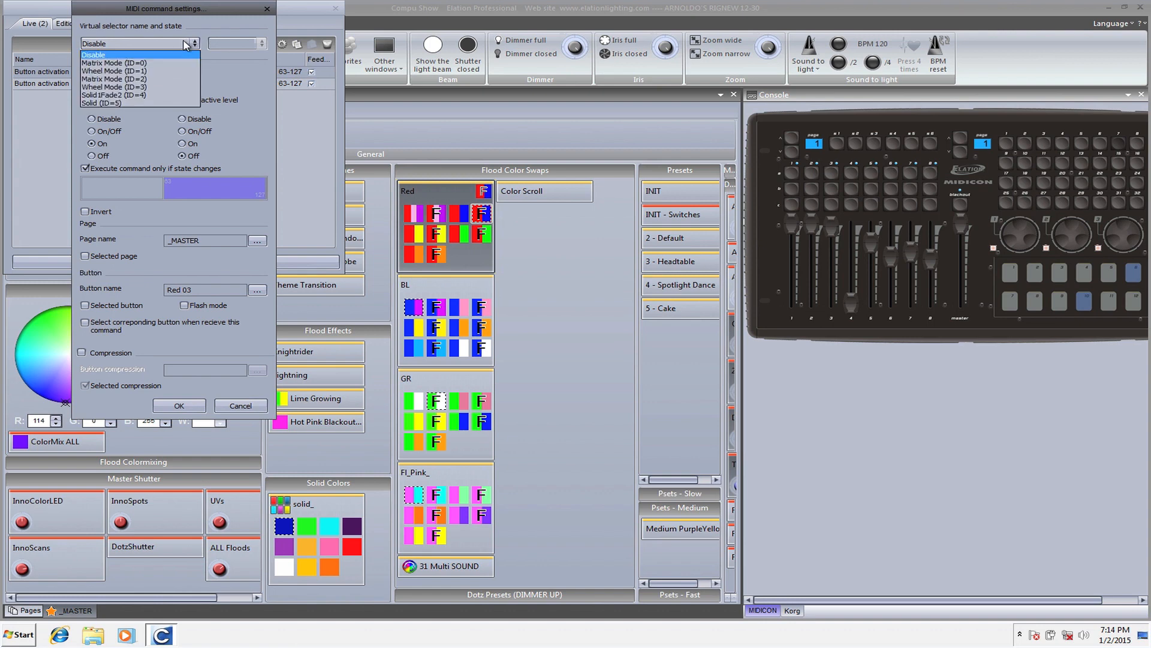
# Make Red 03 depend on Solid1Fade2 state 1 and Red 04 on Solid1Fade2 state 2.
pyautogui.click(94, 43)
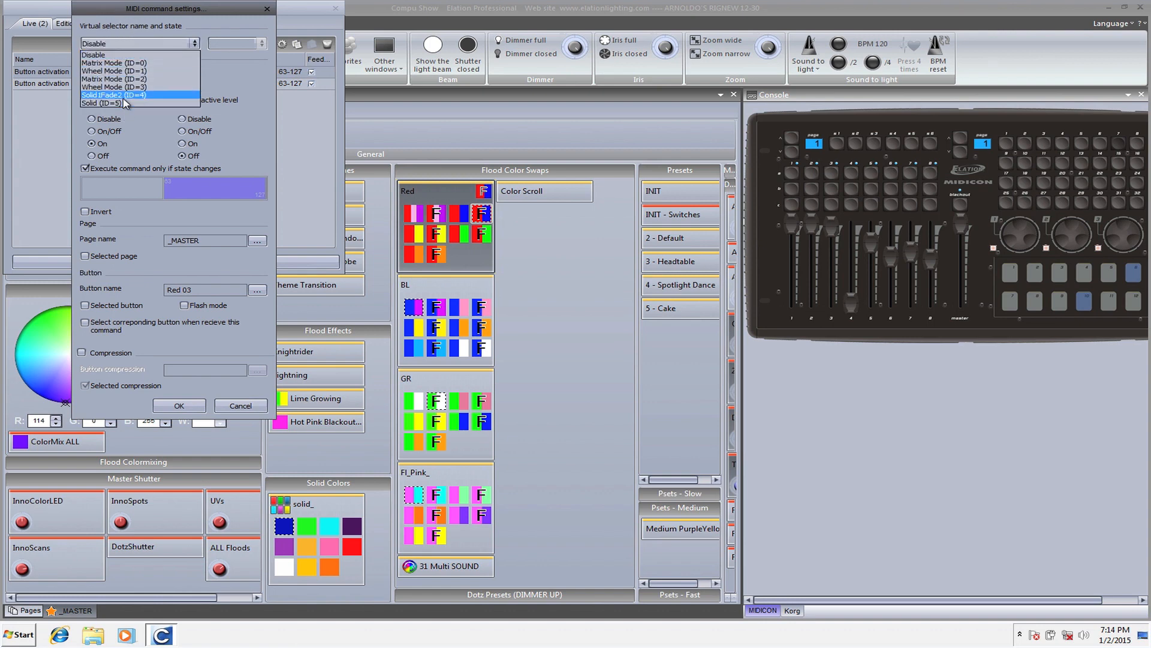
pyautogui.click(114, 95)
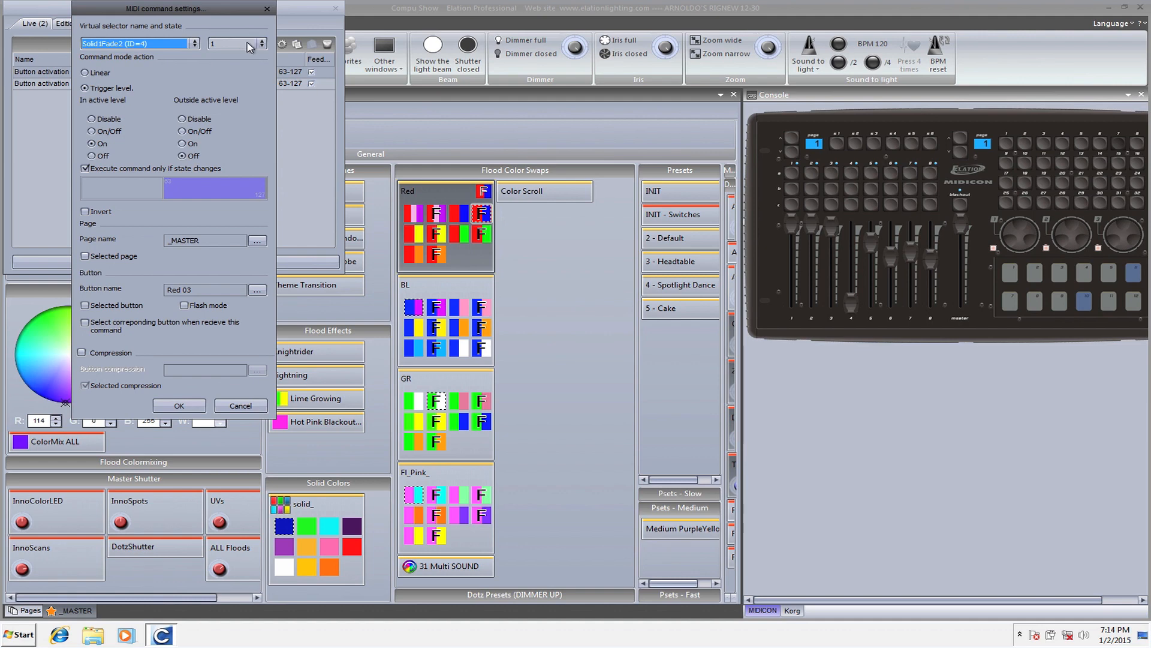
pyautogui.click(232, 43)
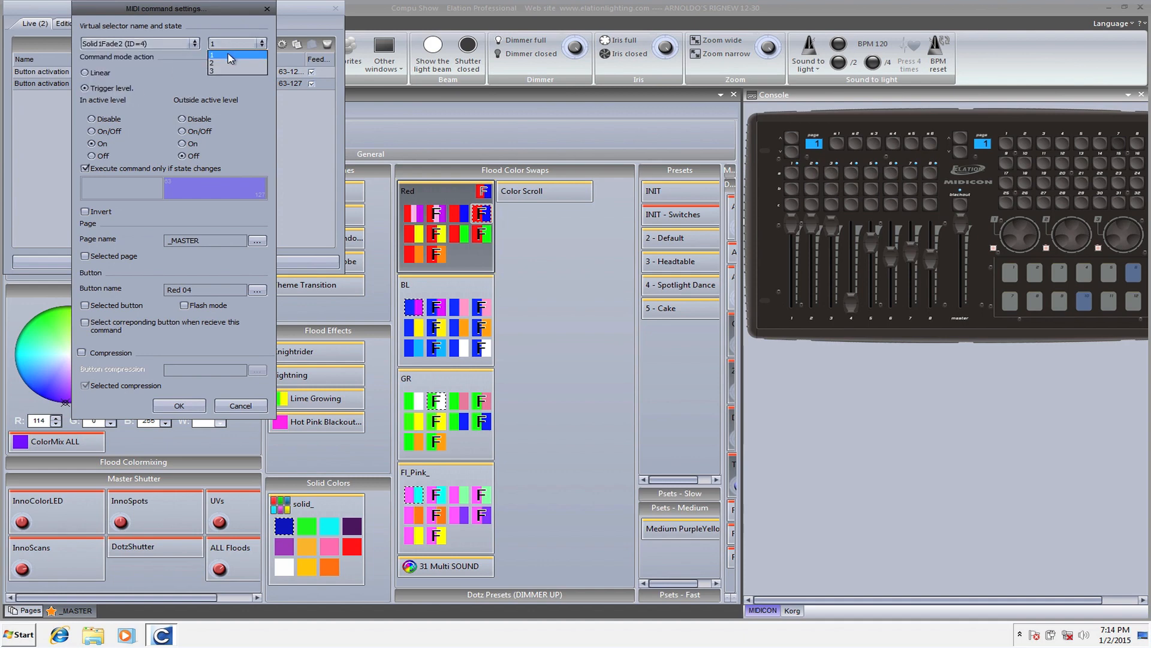
pyautogui.click(228, 62)
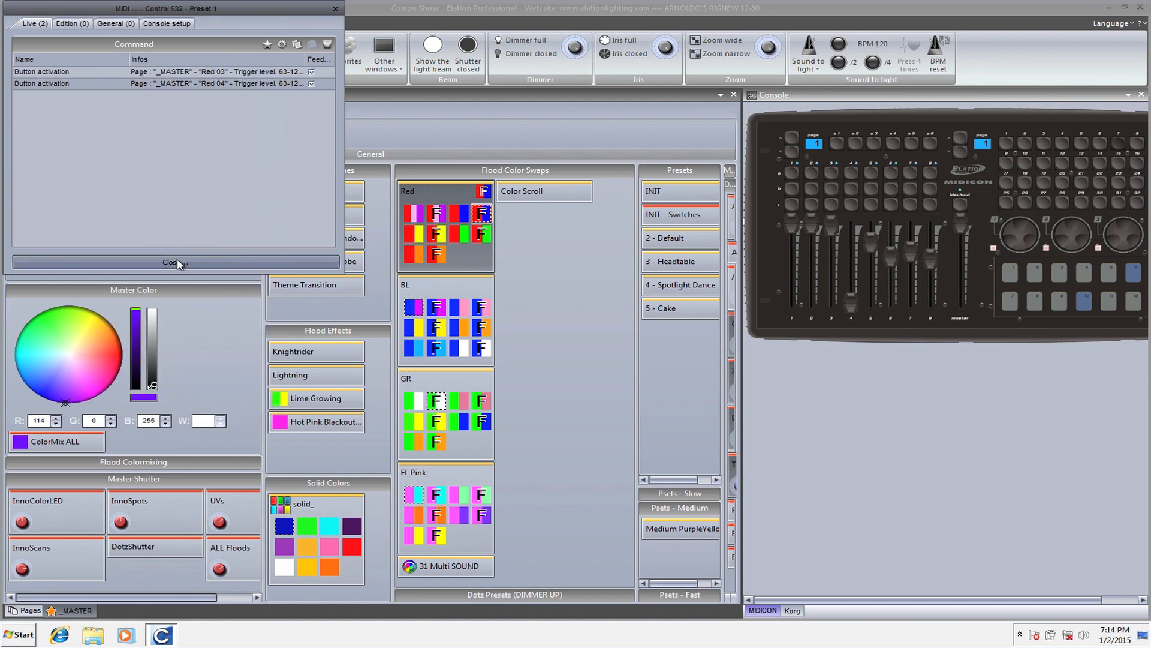
pyautogui.click(171, 262)
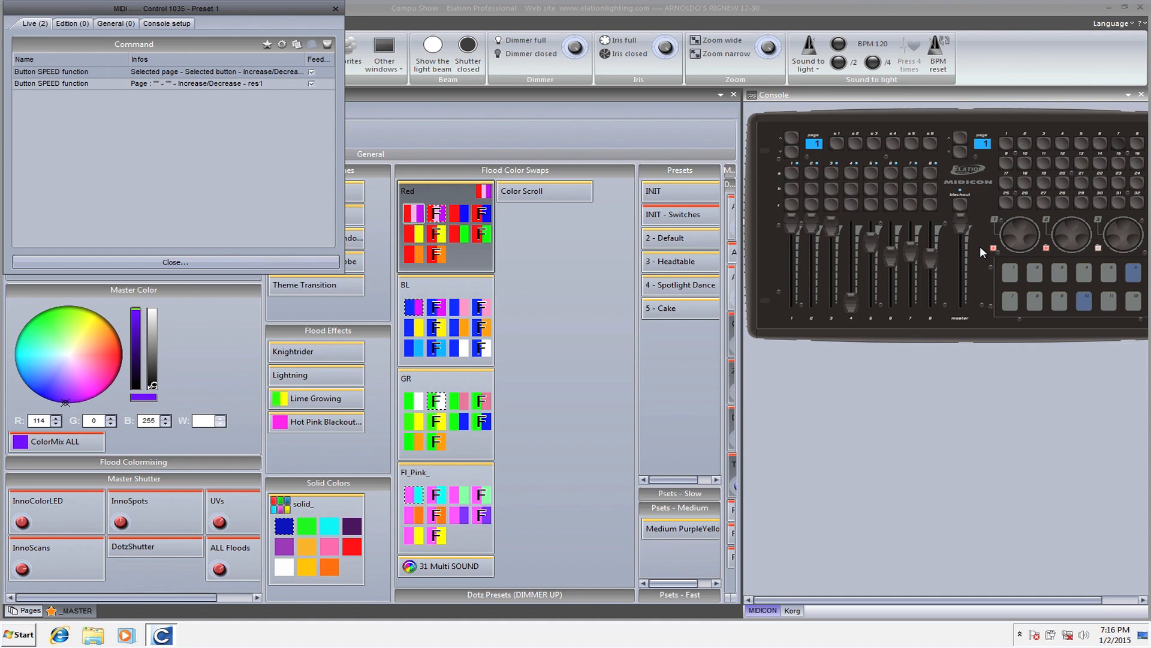
pyautogui.moveTo(1035, 285)
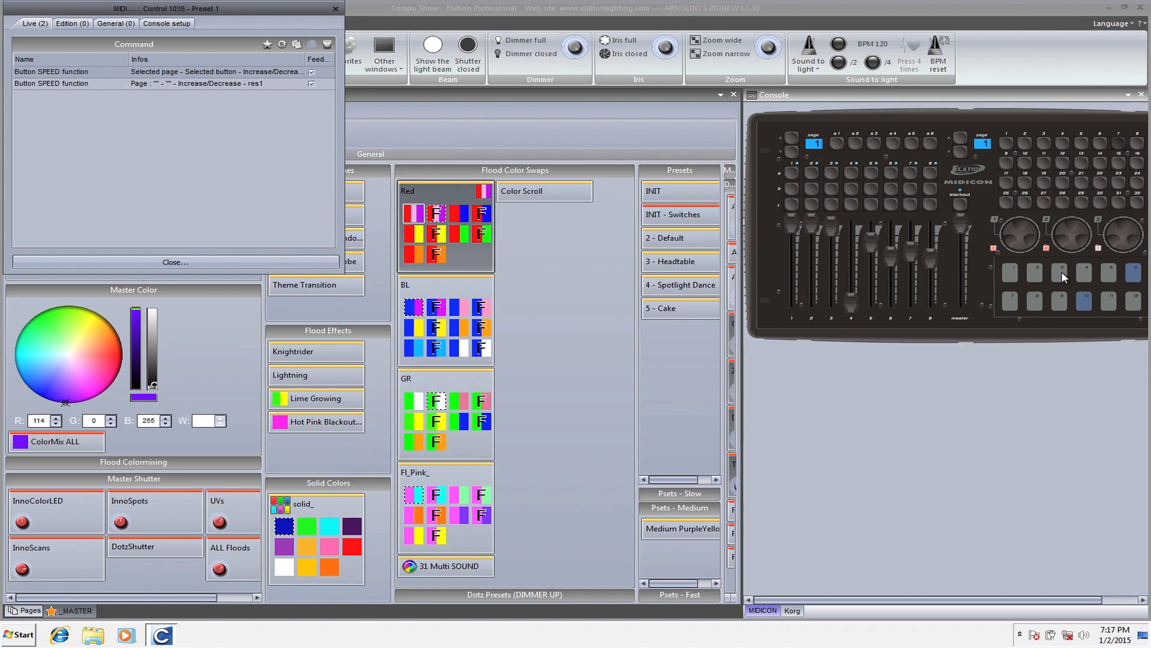
pyautogui.moveTo(1056, 224)
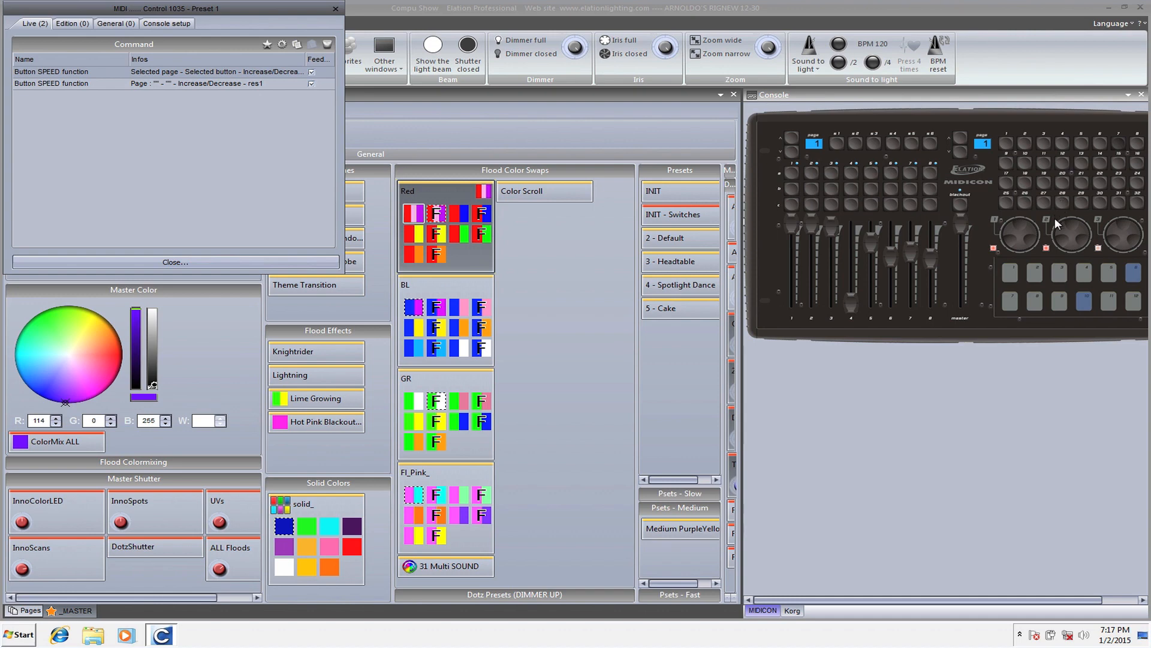
pyautogui.moveTo(1035, 235)
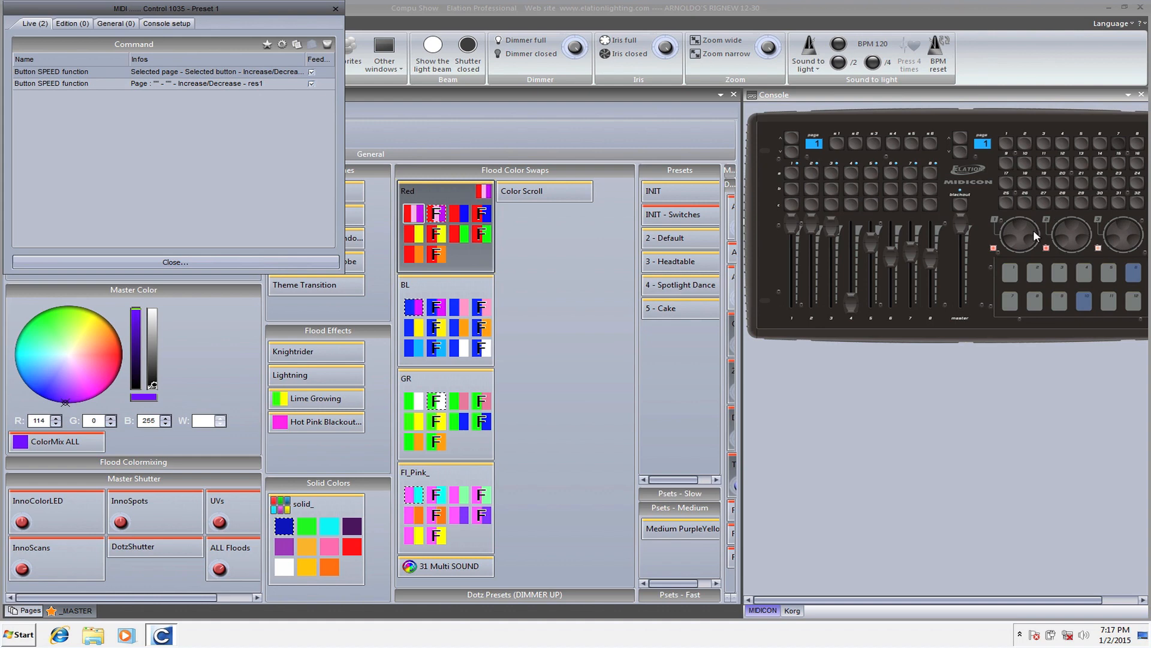